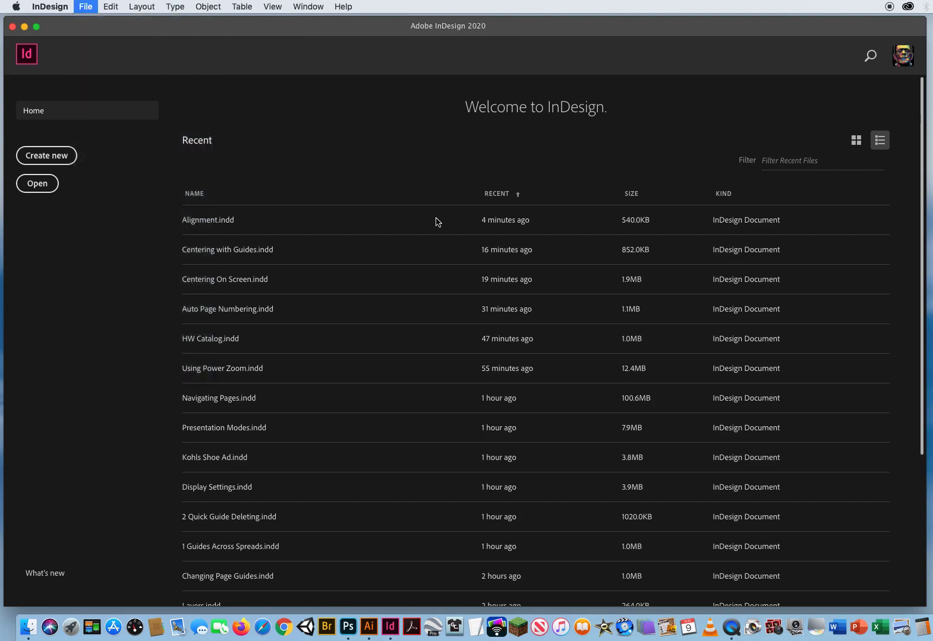
Step: Open Manual Aligning Frames.indd from the ID CH.3 > 8 Aligning Frames folder
left_click(37, 183)
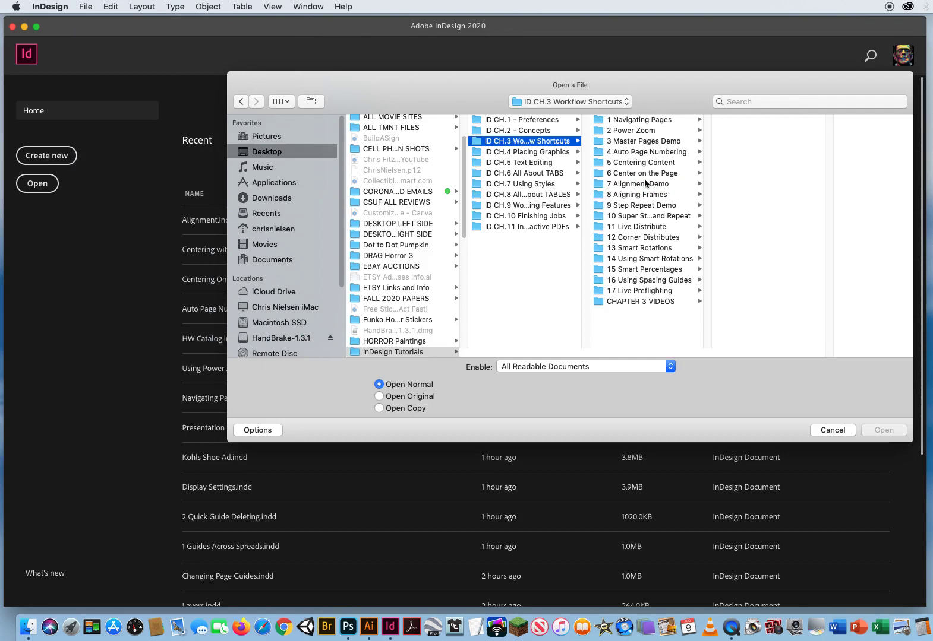
left_click(636, 194)
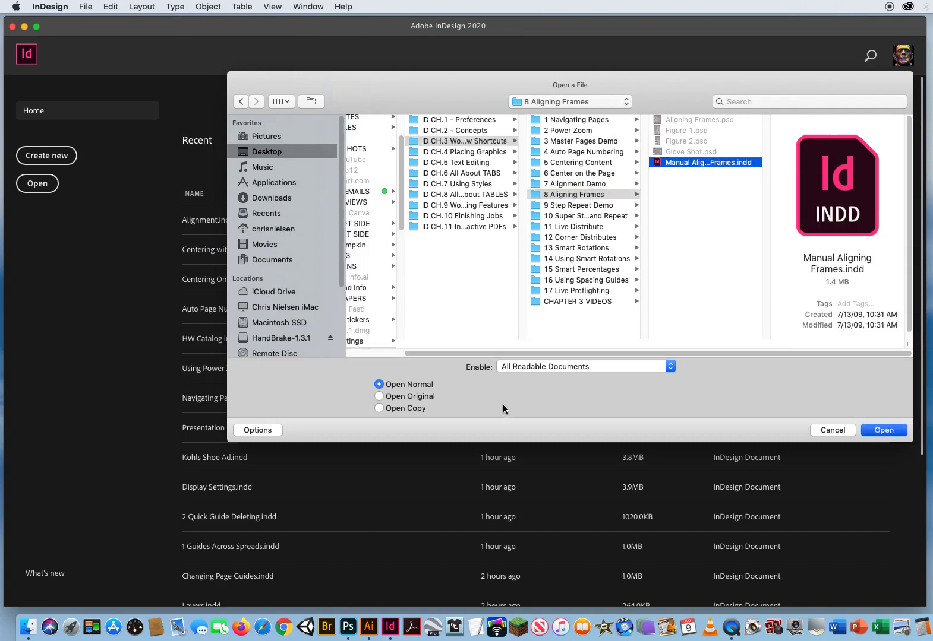
left_click(884, 430)
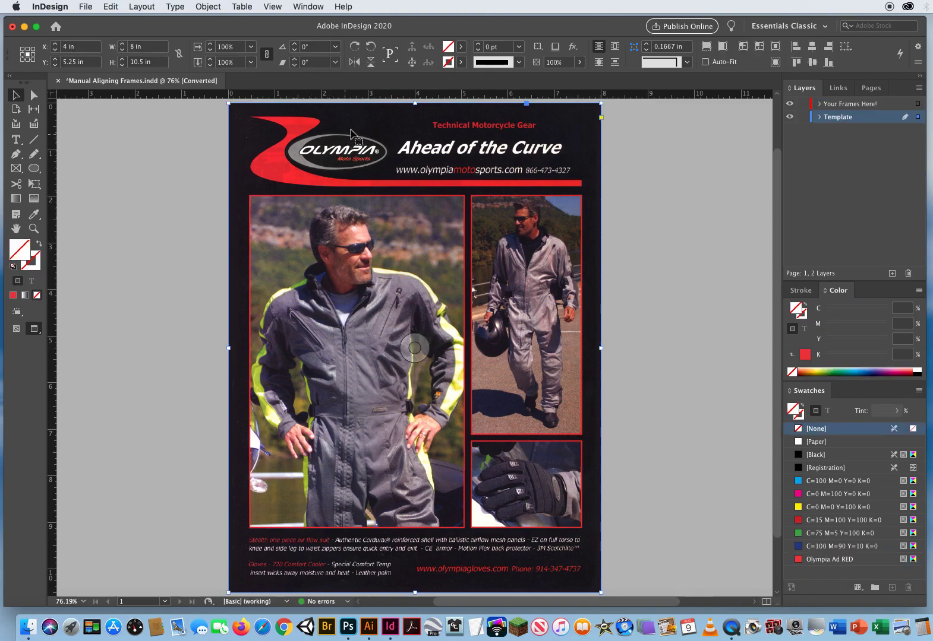
Step: Lower the template graphic's opacity to about 48% so it serves as a tracing guide
left_click(559, 62)
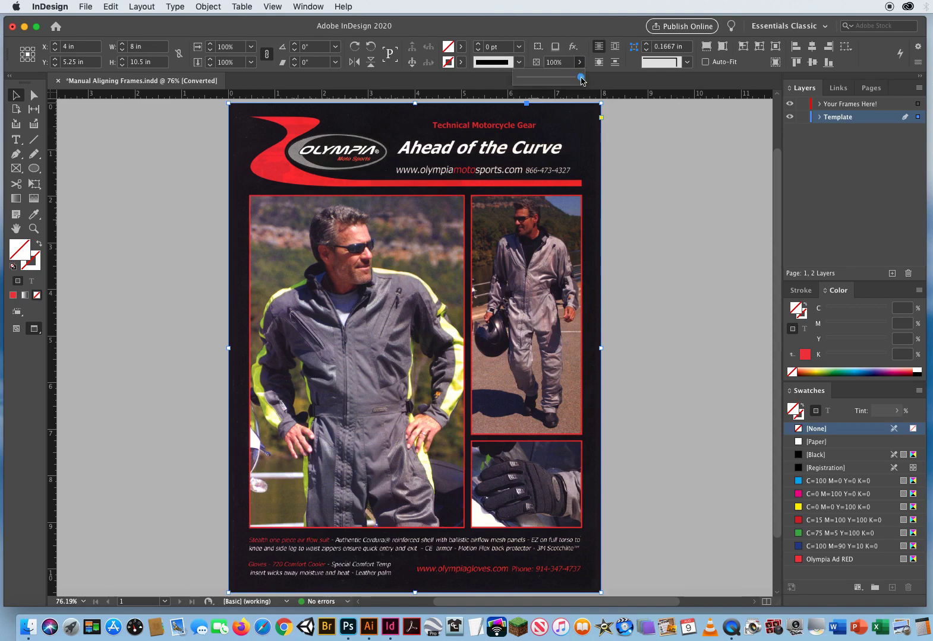
left_click_drag(580, 78, 546, 78)
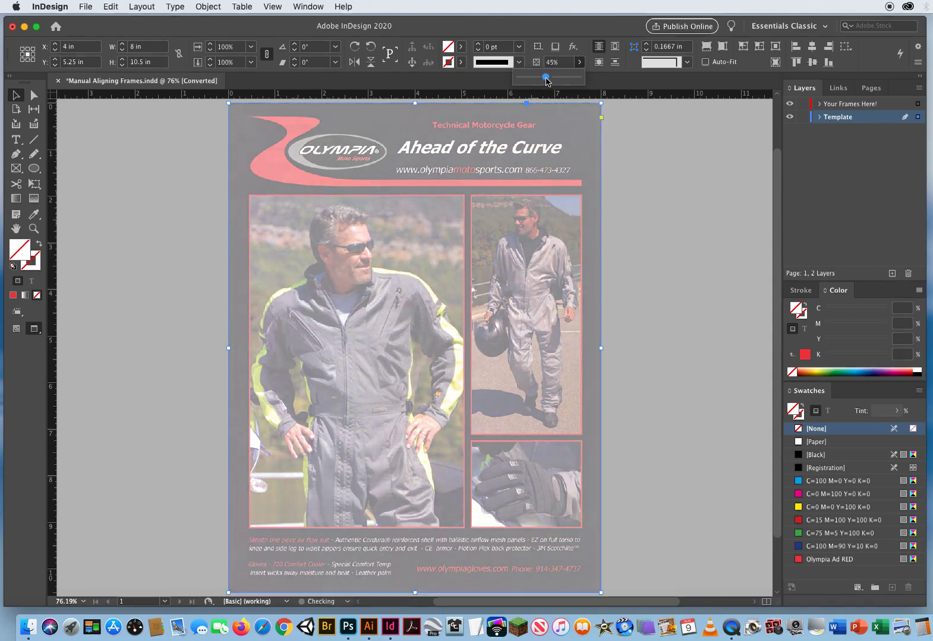
left_click_drag(545, 76, 548, 76)
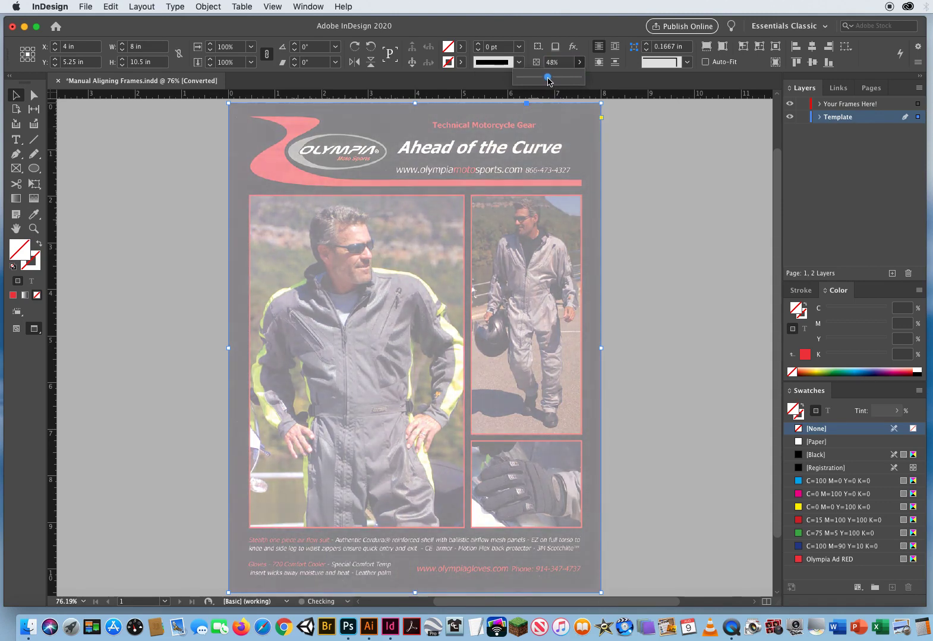
left_click_drag(544, 77, 547, 77)
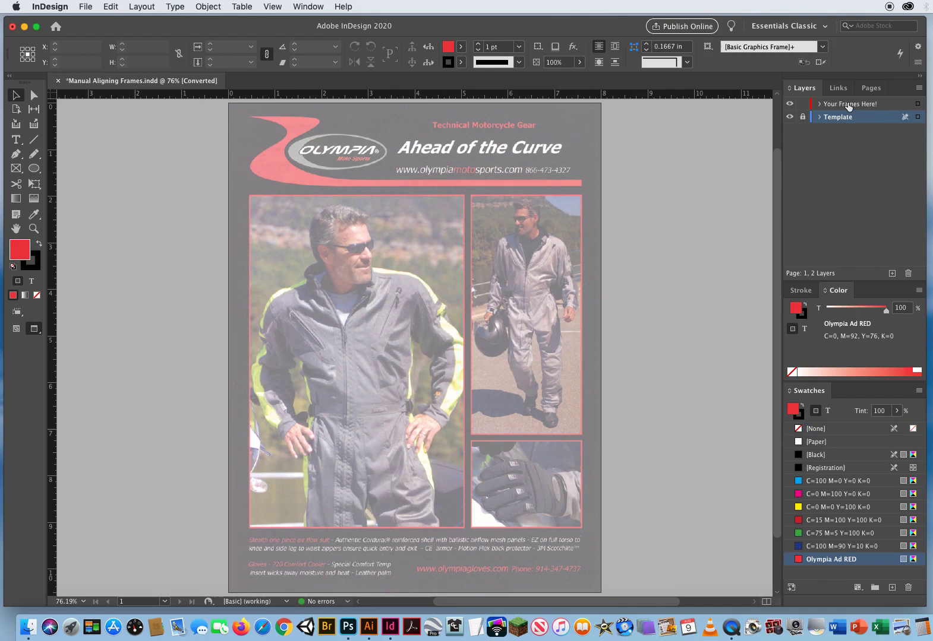
Step: On the Your Frames Here! layer, draw a rectangle frame from the large photo's top-left corner
left_click(851, 103)
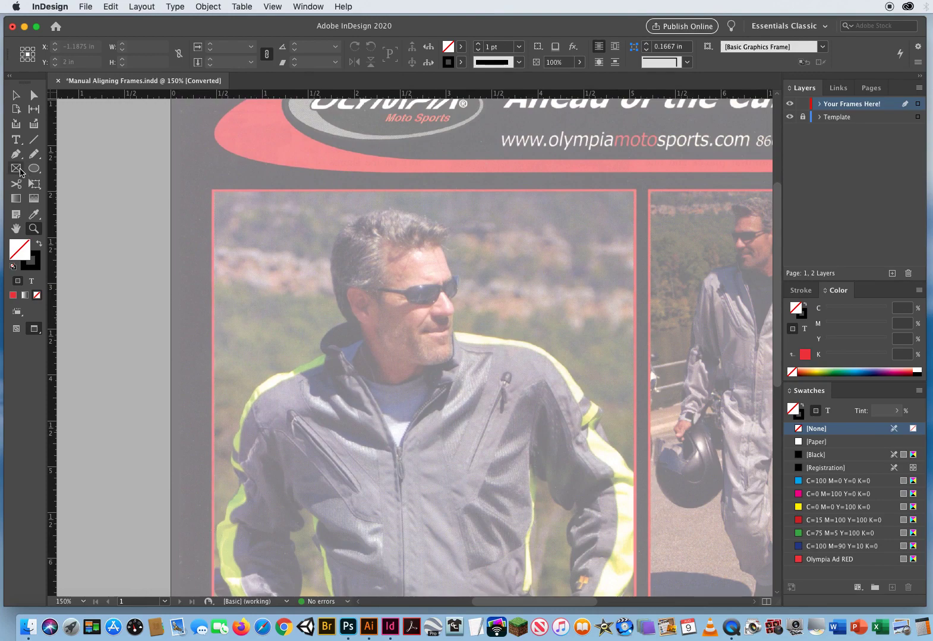
left_click(17, 168)
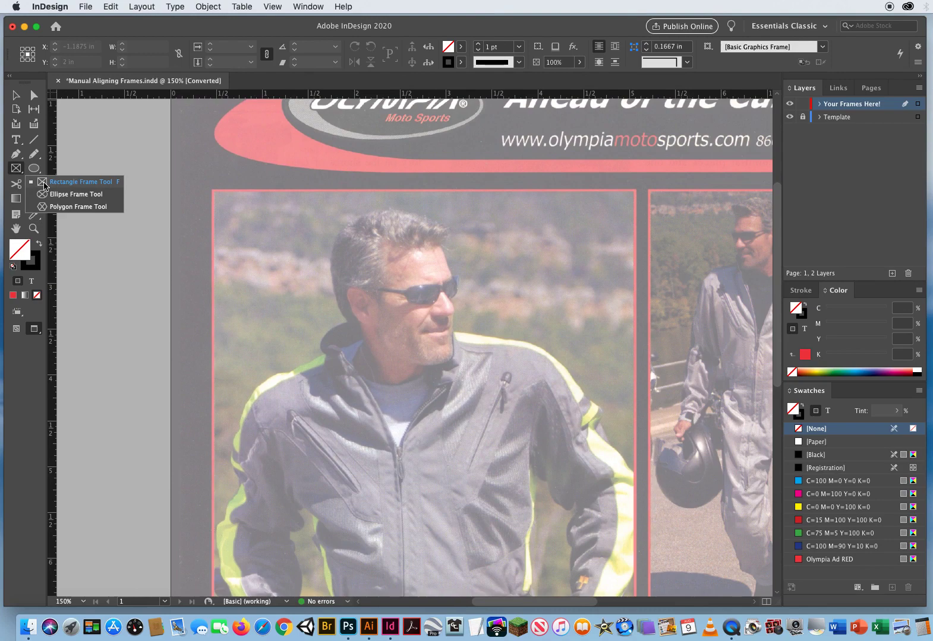
left_click(78, 182)
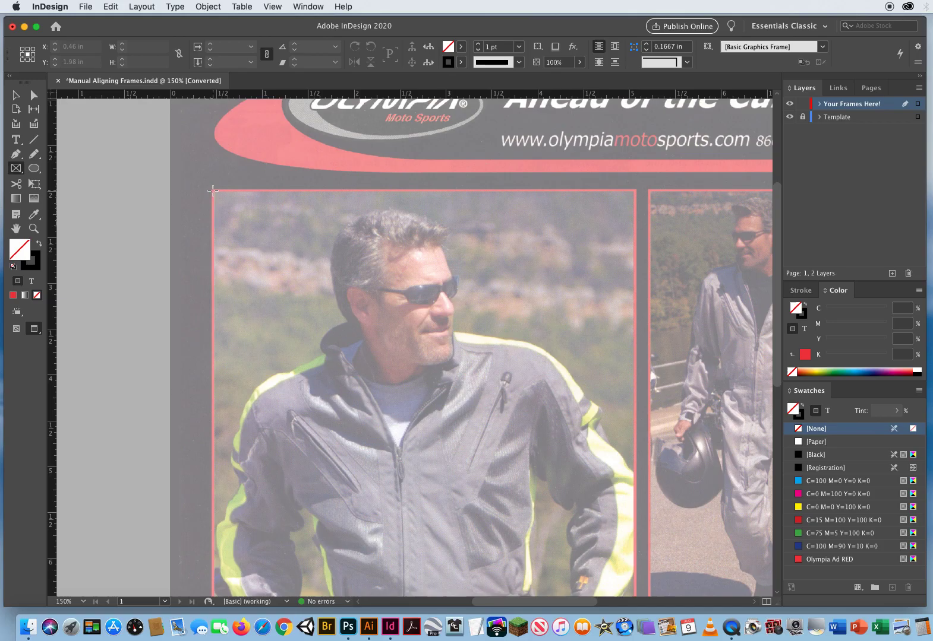
left_click_drag(213, 190, 411, 387)
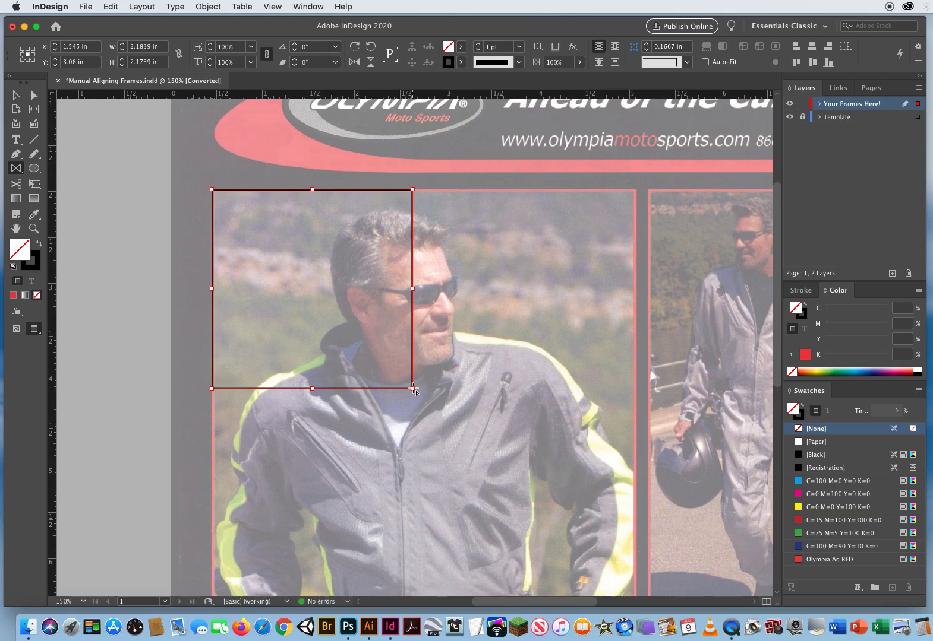
mouse_move(93, 104)
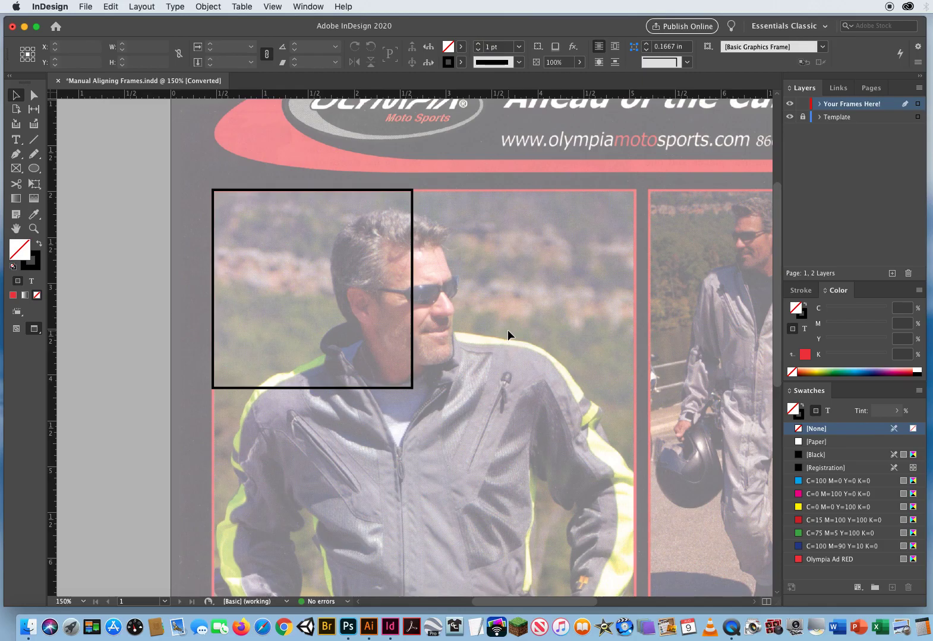
Step: Stretch the frame's right and bottom edges to snap to the large photo's red border
left_click(392, 287)
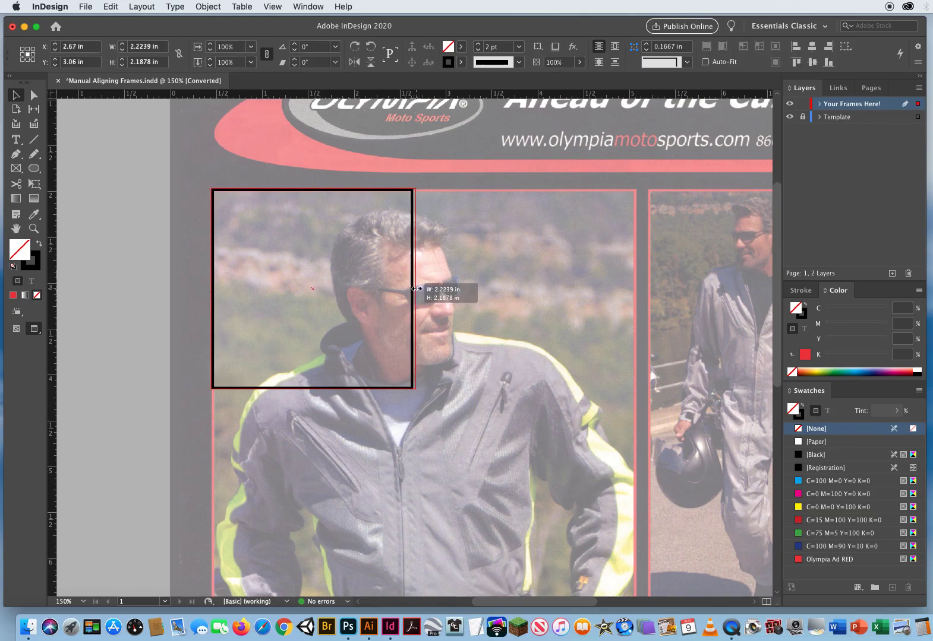
left_click_drag(415, 289, 617, 289)
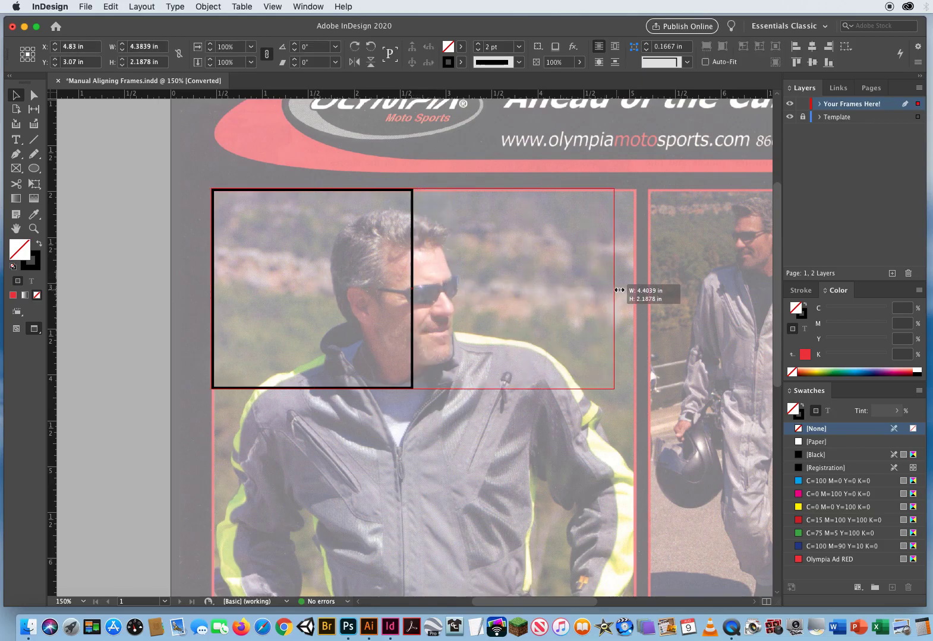
left_click_drag(617, 290, 635, 289)
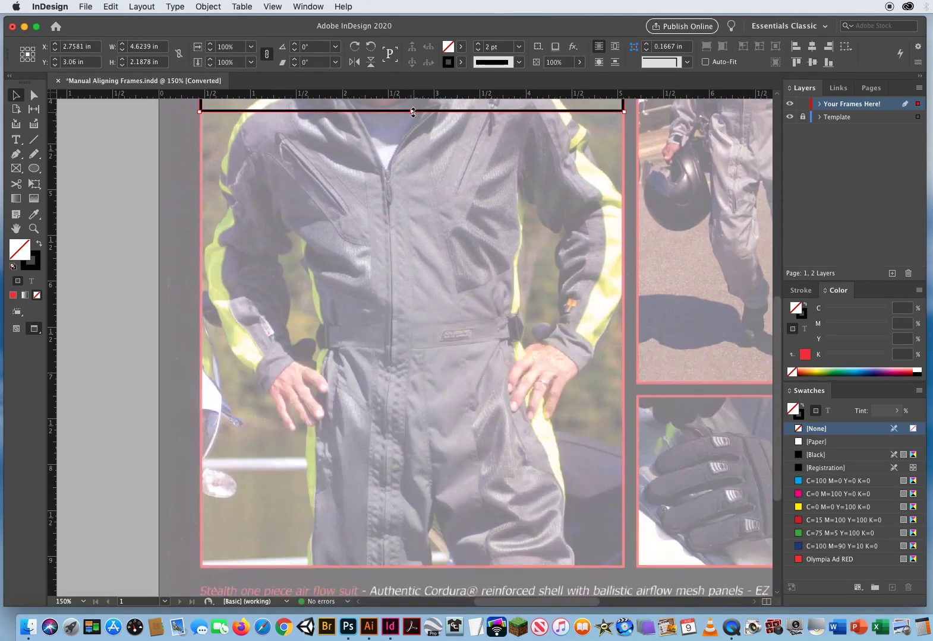
left_click_drag(411, 112, 411, 564)
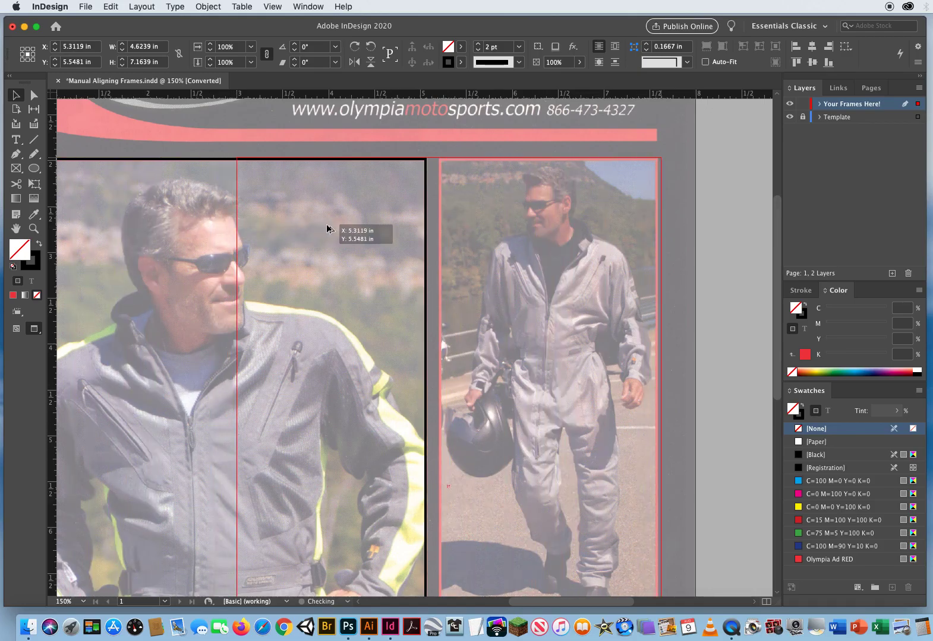
Step: Copy the frame over the walking-rider photo, then narrow and shorten it to match that photo
left_click_drag(326, 231, 518, 232)
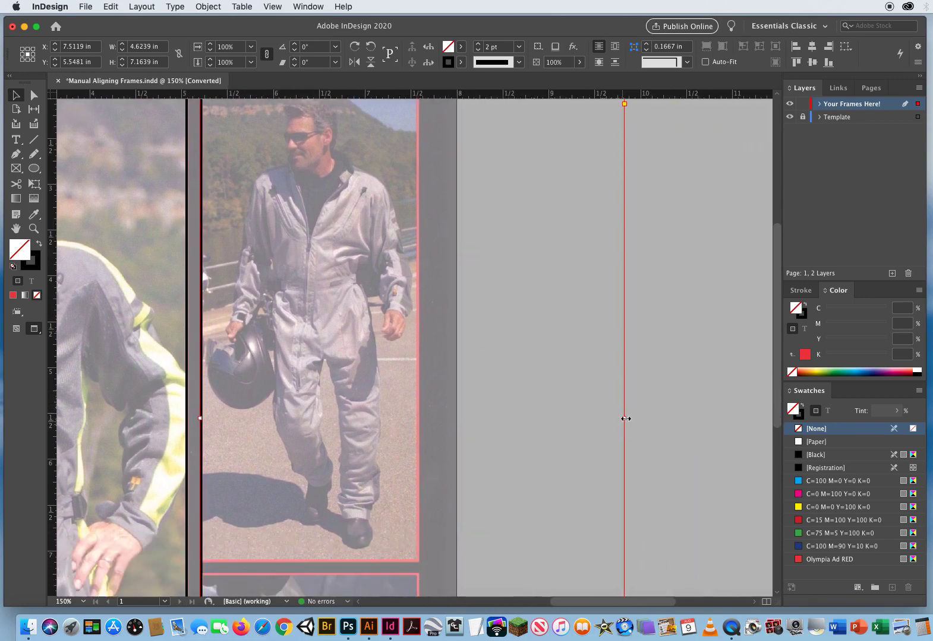
left_click_drag(625, 419, 421, 418)
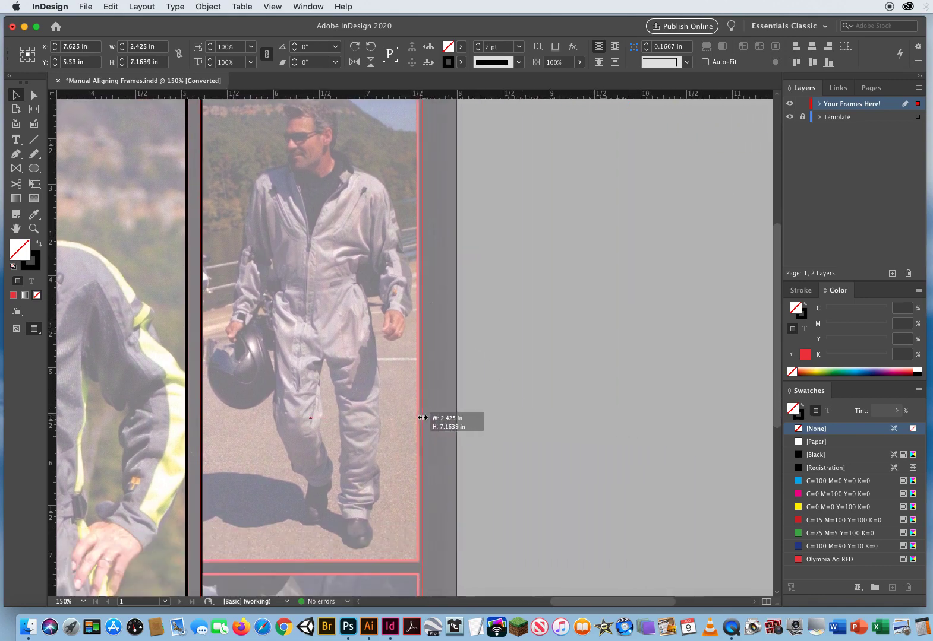
left_click_drag(421, 417, 417, 417)
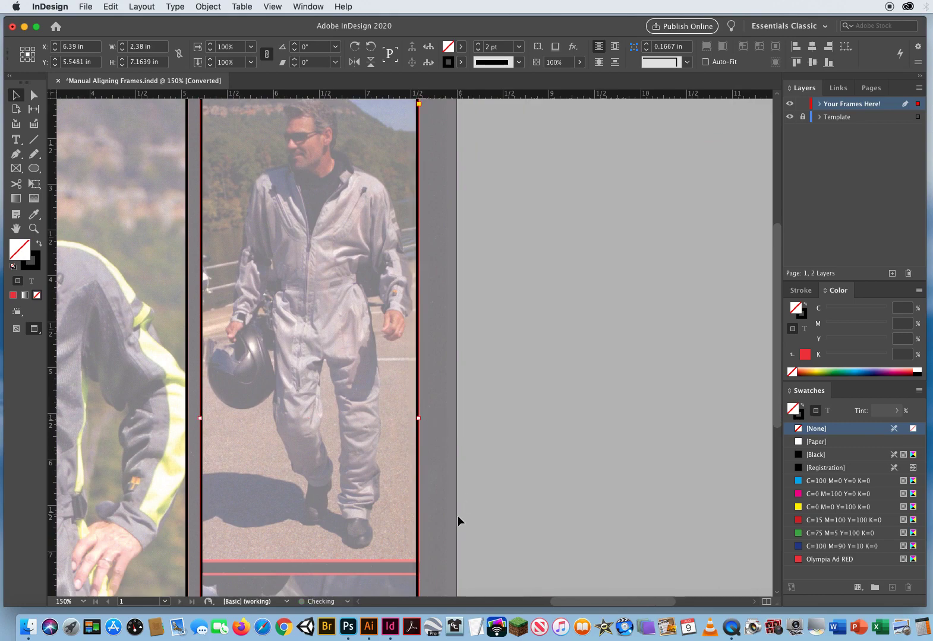
scroll("down", 3)
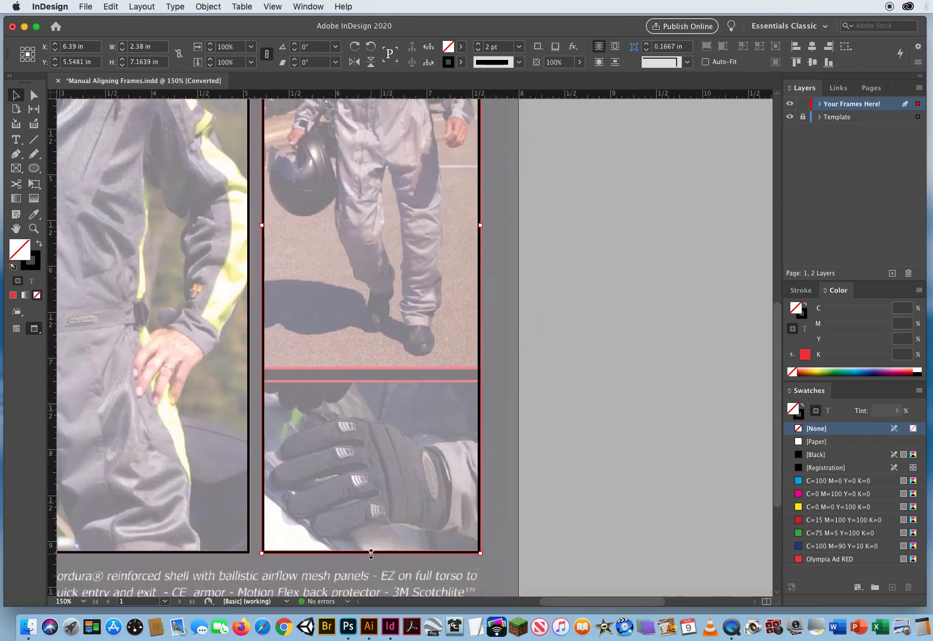
left_click_drag(371, 553, 374, 411)
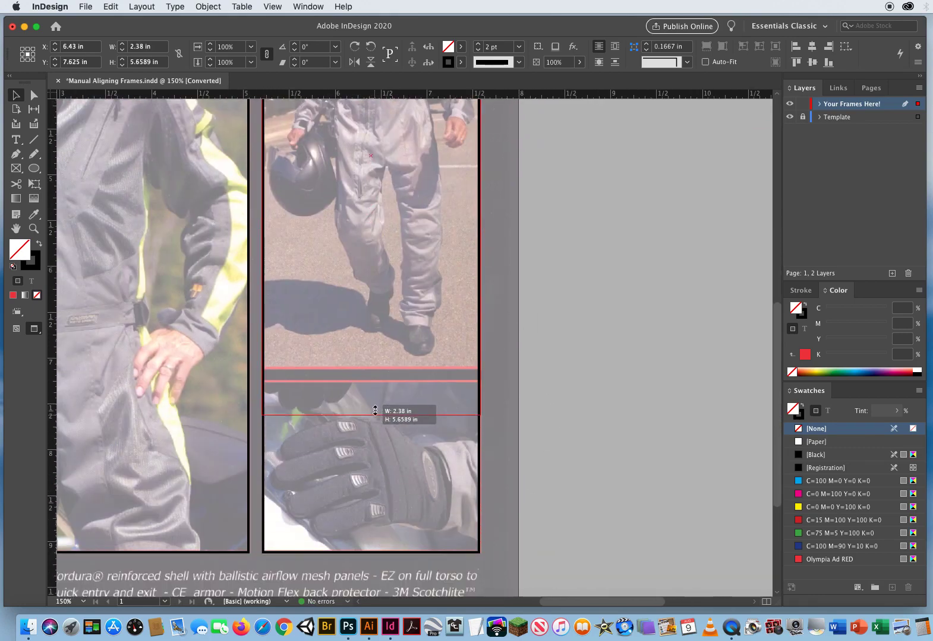
left_click_drag(375, 411, 376, 371)
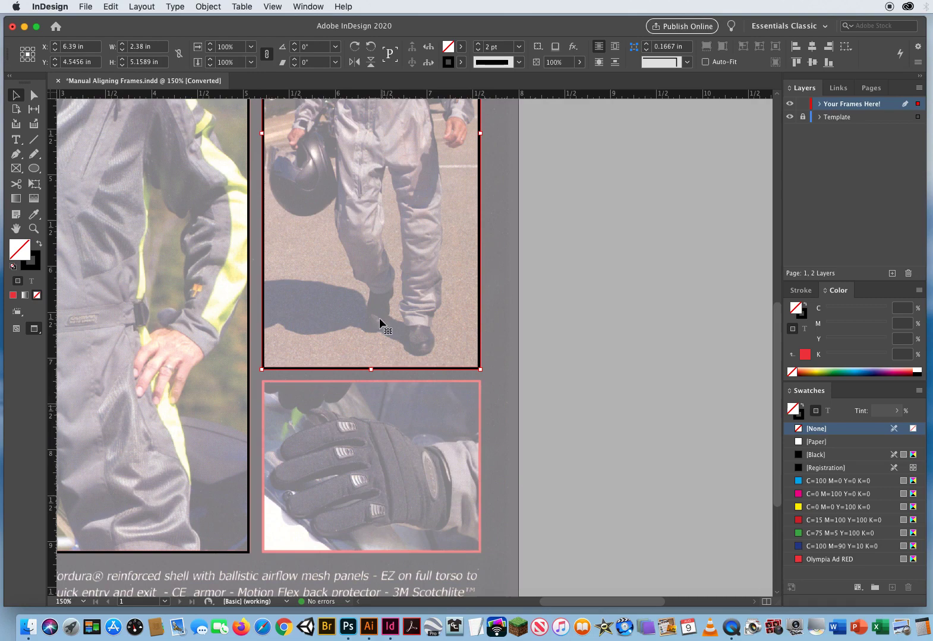
mouse_move(263, 329)
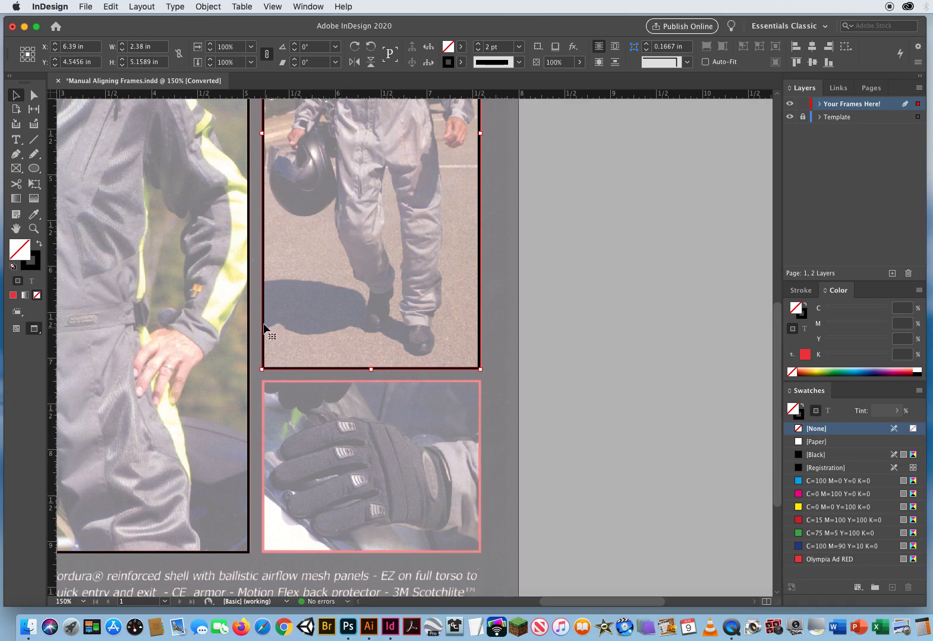
mouse_move(292, 473)
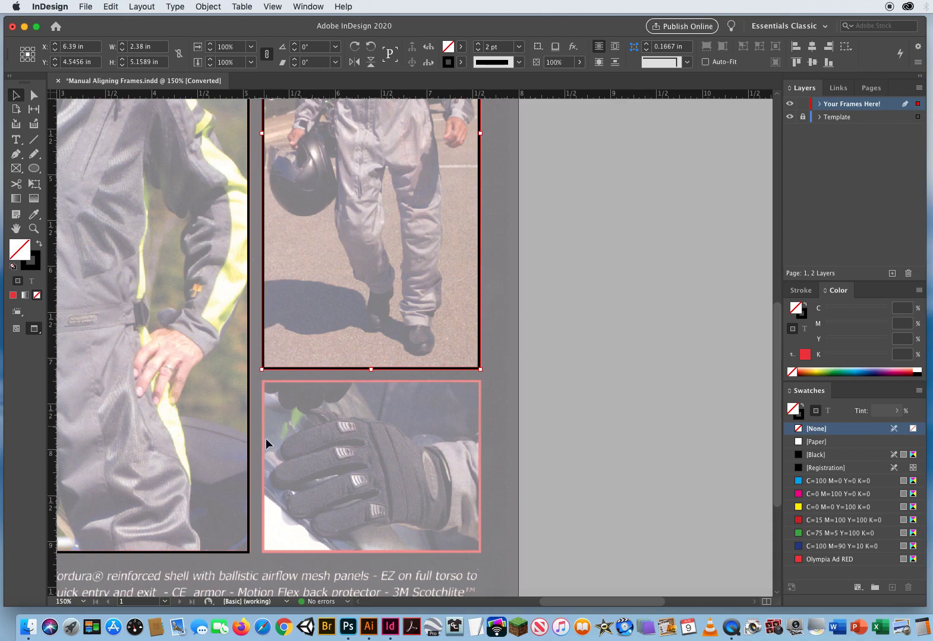
mouse_move(480, 208)
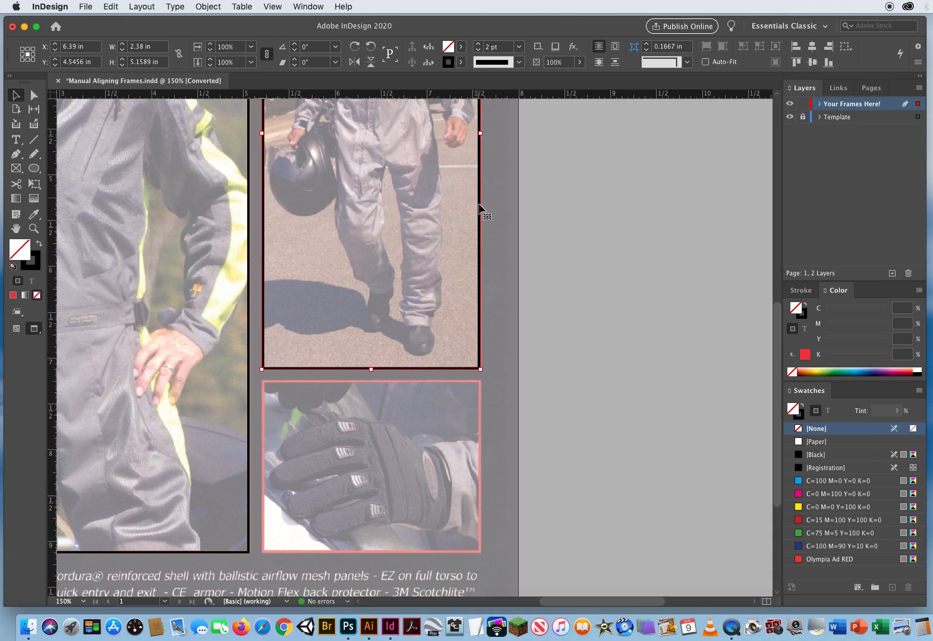
mouse_move(385, 283)
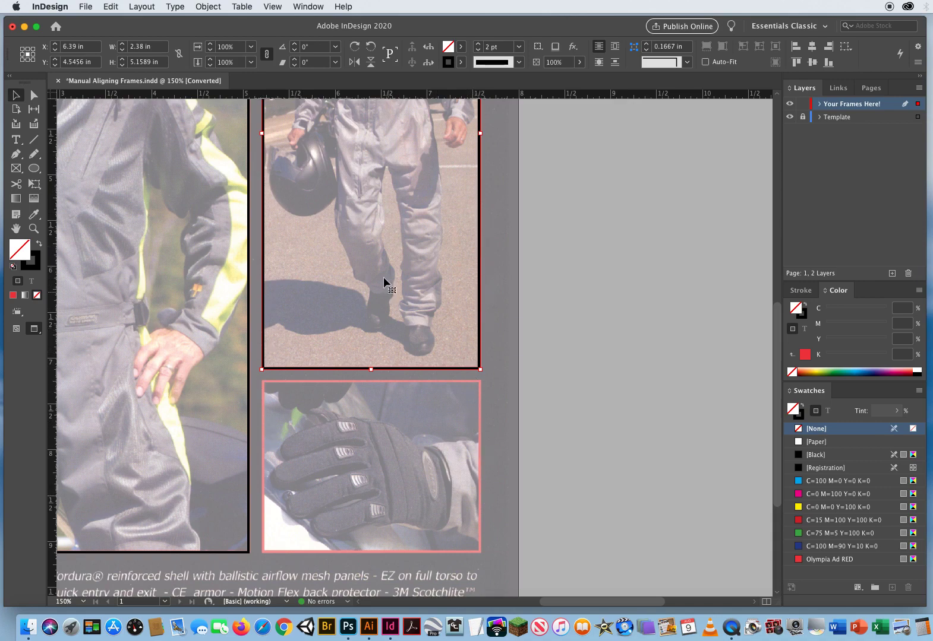
mouse_move(366, 245)
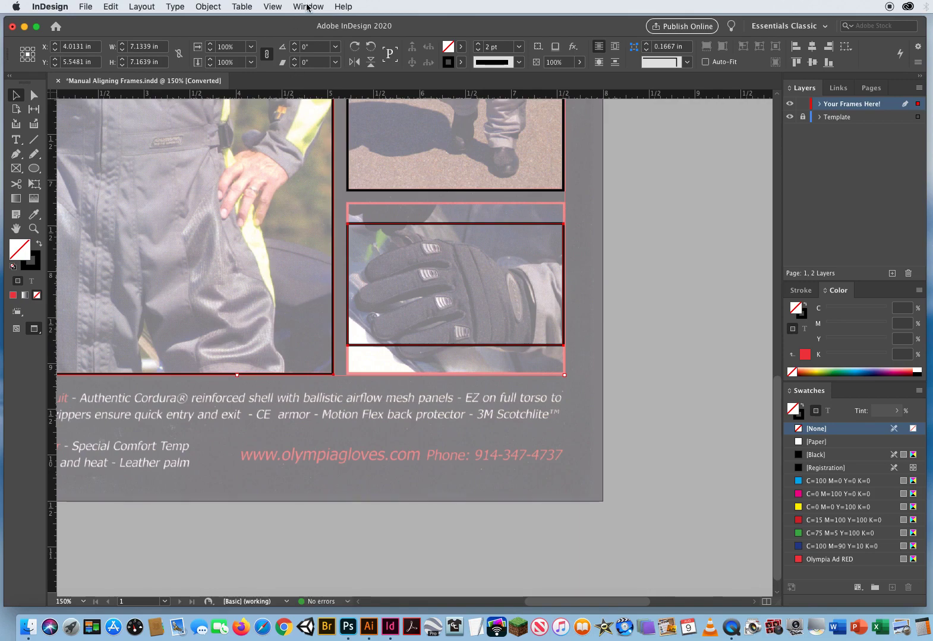
Step: Show the Align panel via Window > Object & Layout and lower the glove frame
left_click(307, 6)
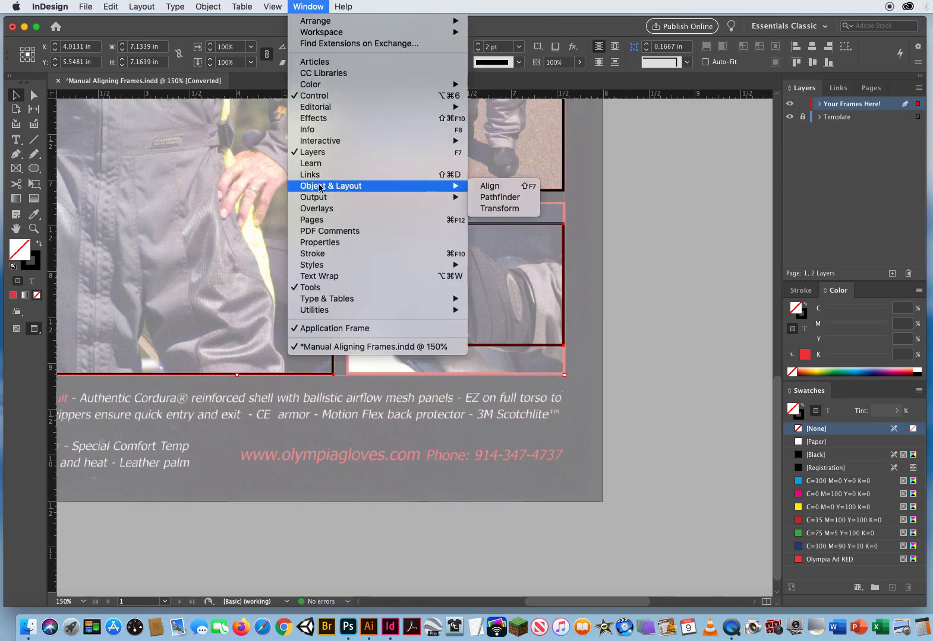
mouse_move(489, 185)
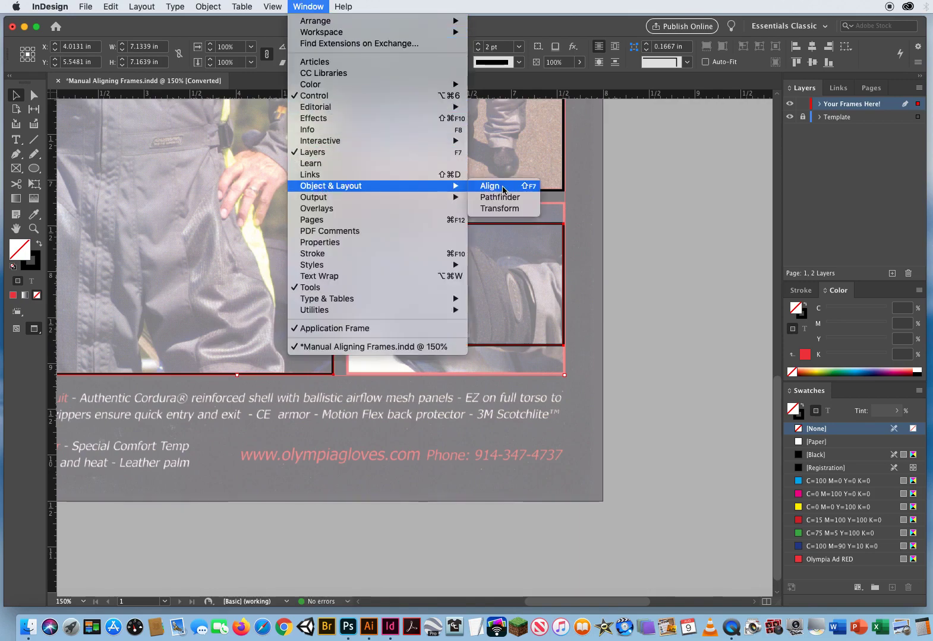
left_click(490, 186)
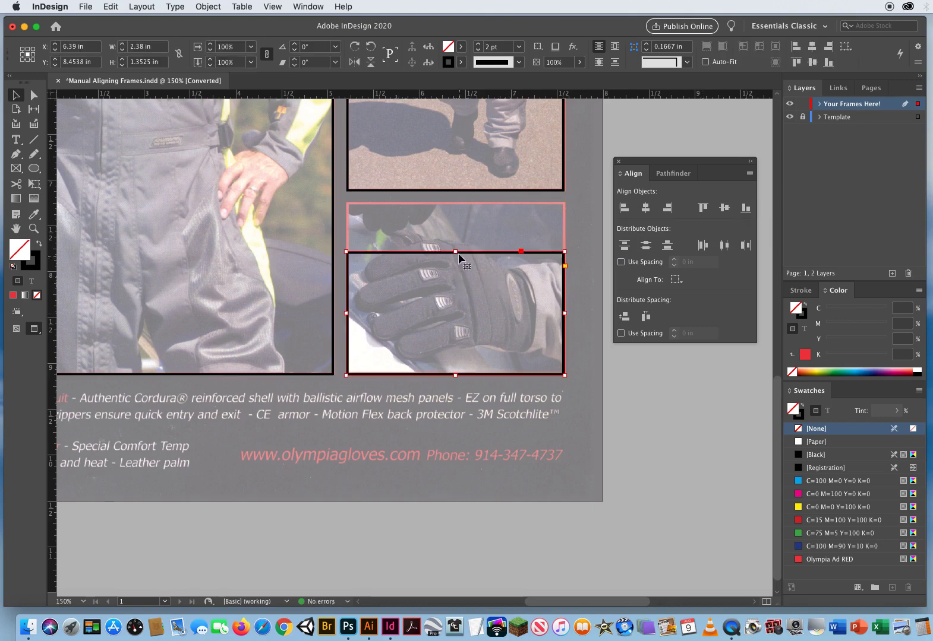
left_click_drag(454, 252, 454, 201)
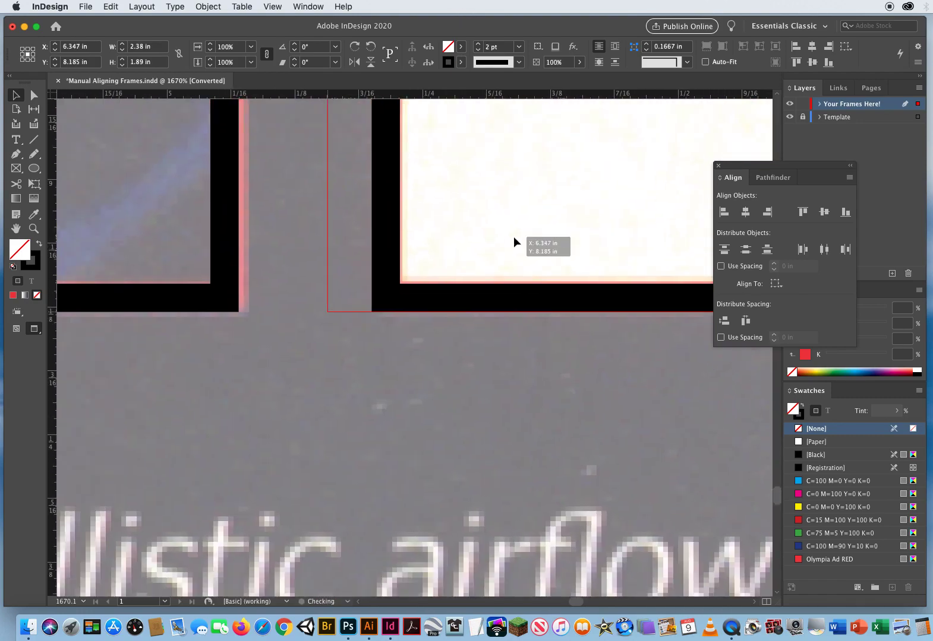
Step: Nudge the glove frame's edge to snap to the large frame's bottom edge
left_click_drag(516, 243, 439, 246)
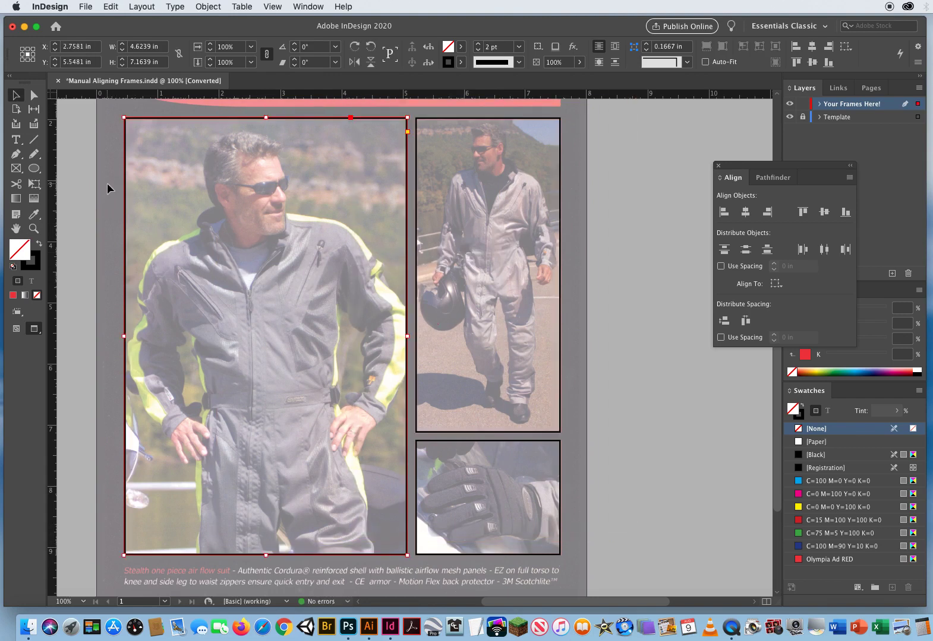
Step: Marquee-select all three frames to give them the red stroke
left_click_drag(110, 188, 285, 340)
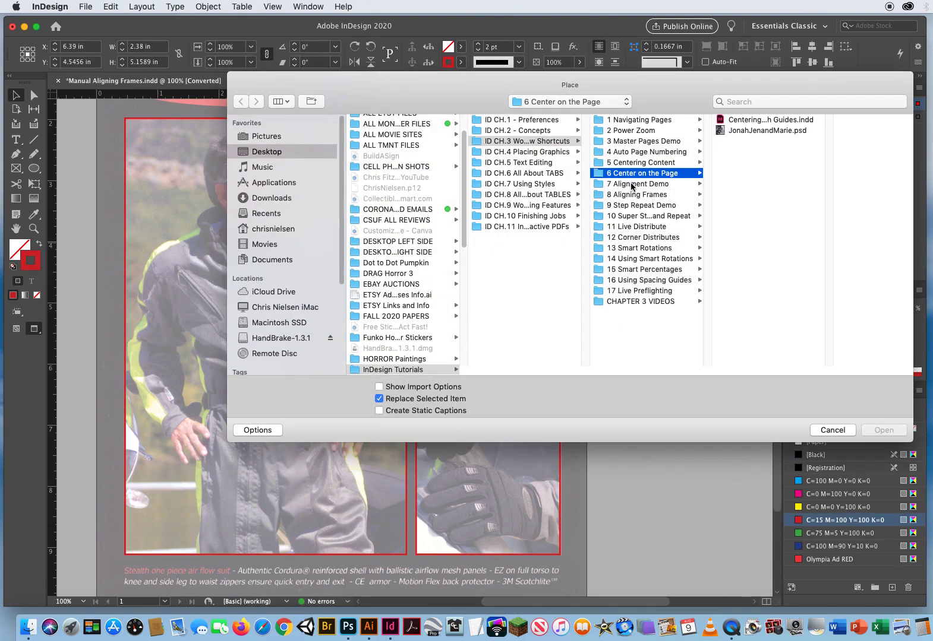
Step: Load Figure 1.psd, Figure 2.psd and Glove Shot.psd from 8 Aligning Frames for placing
left_click(637, 194)
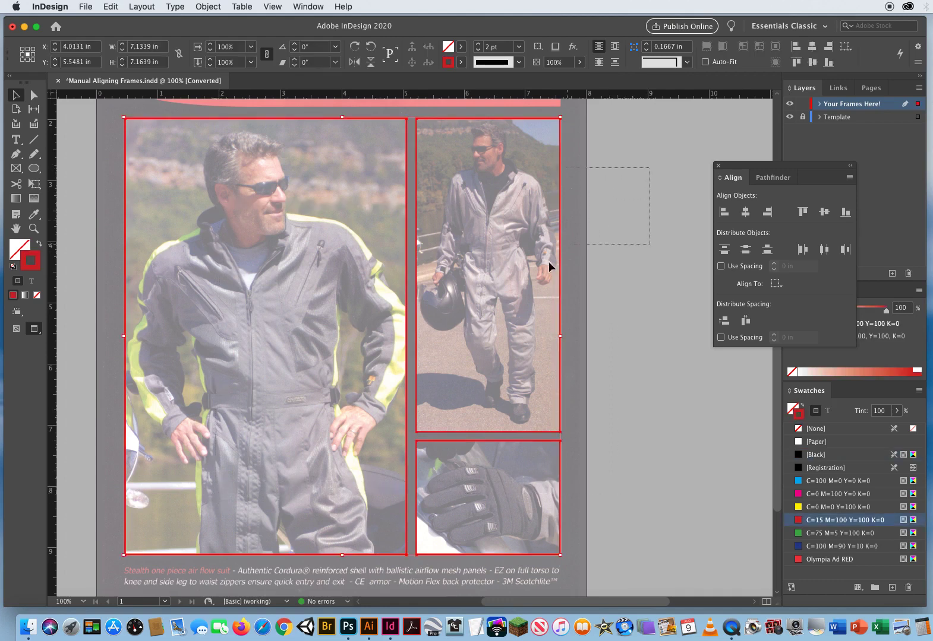
mouse_move(251, 486)
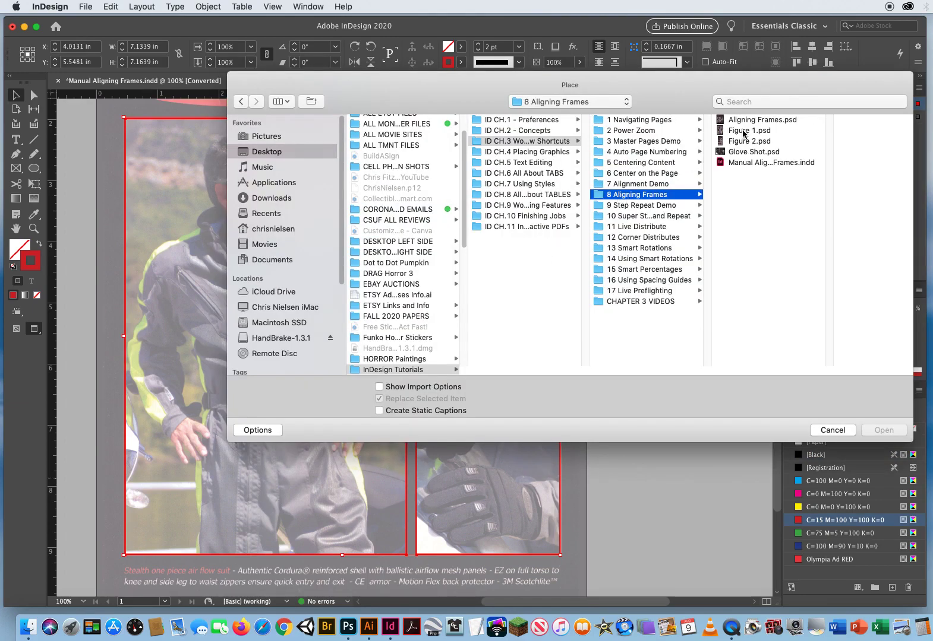
left_click(749, 130)
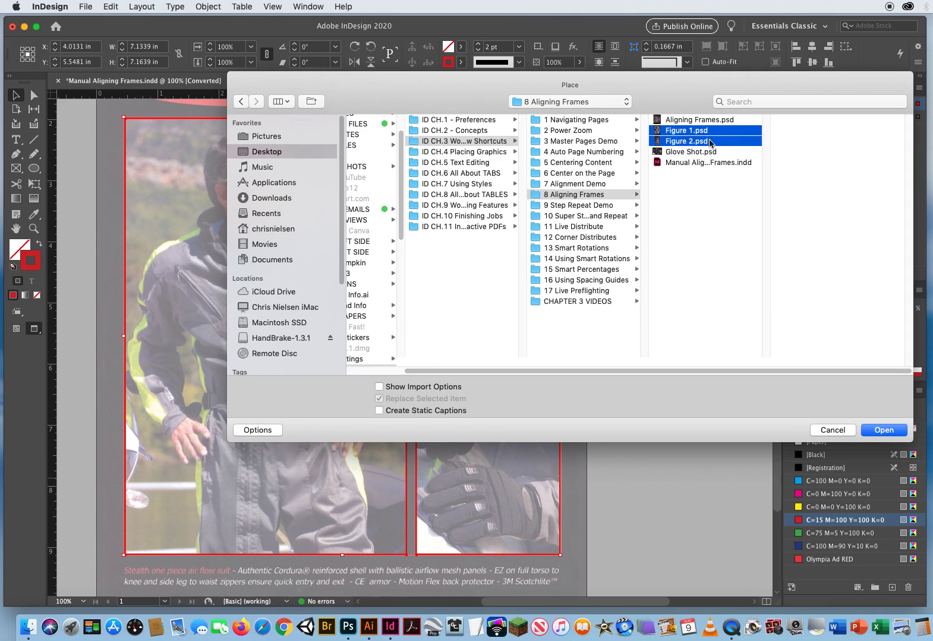
left_click(693, 151)
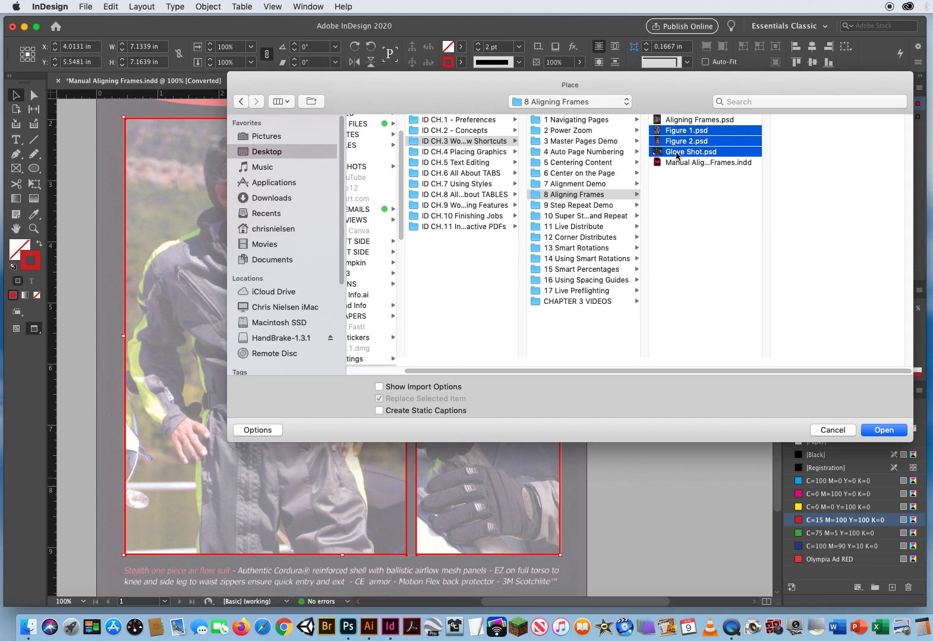
left_click(884, 431)
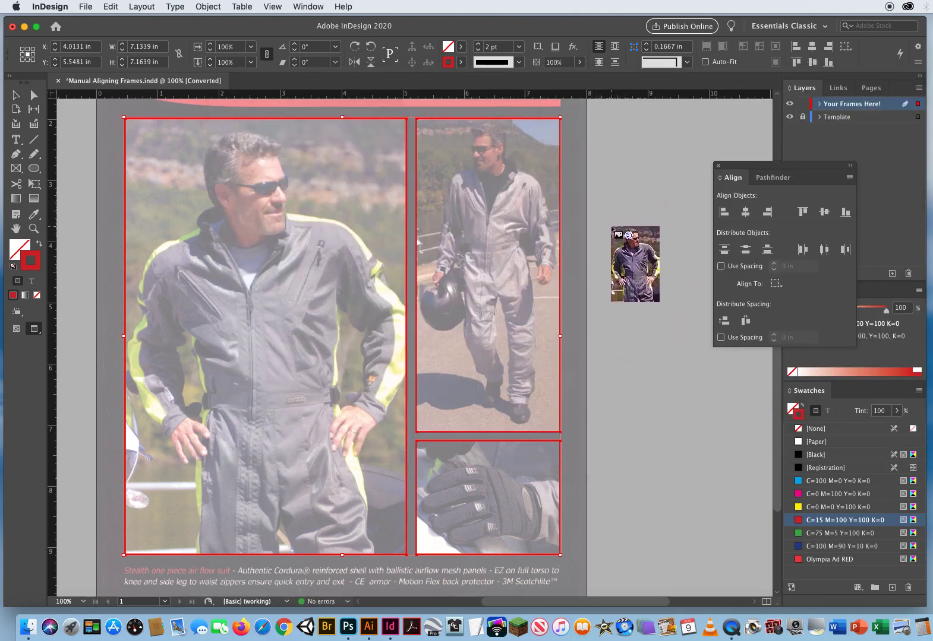
Step: Place the suit photo in the large frame, the walking rider top-right and the glove below
left_click_drag(634, 264, 273, 273)
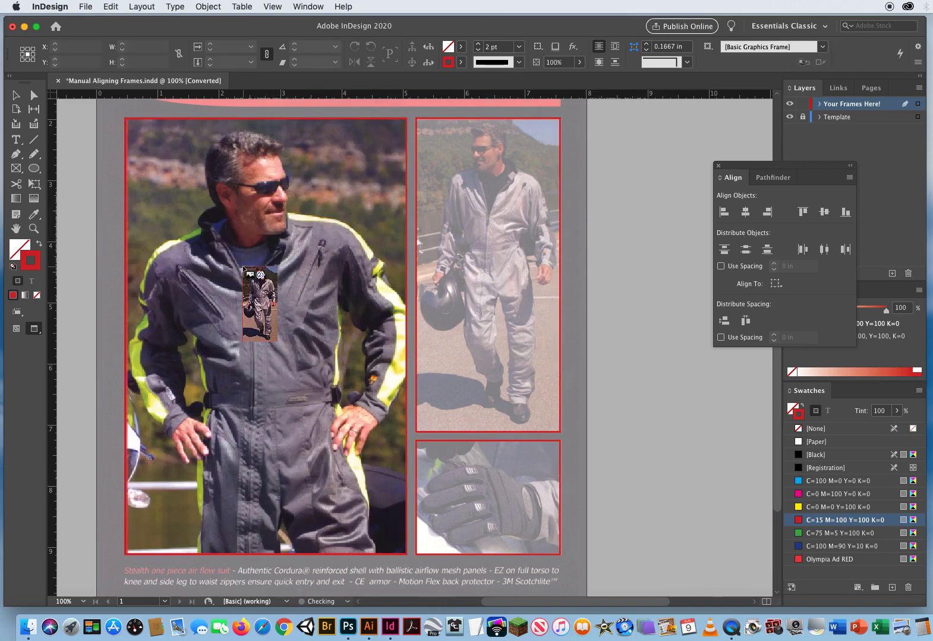
left_click_drag(261, 303, 508, 246)
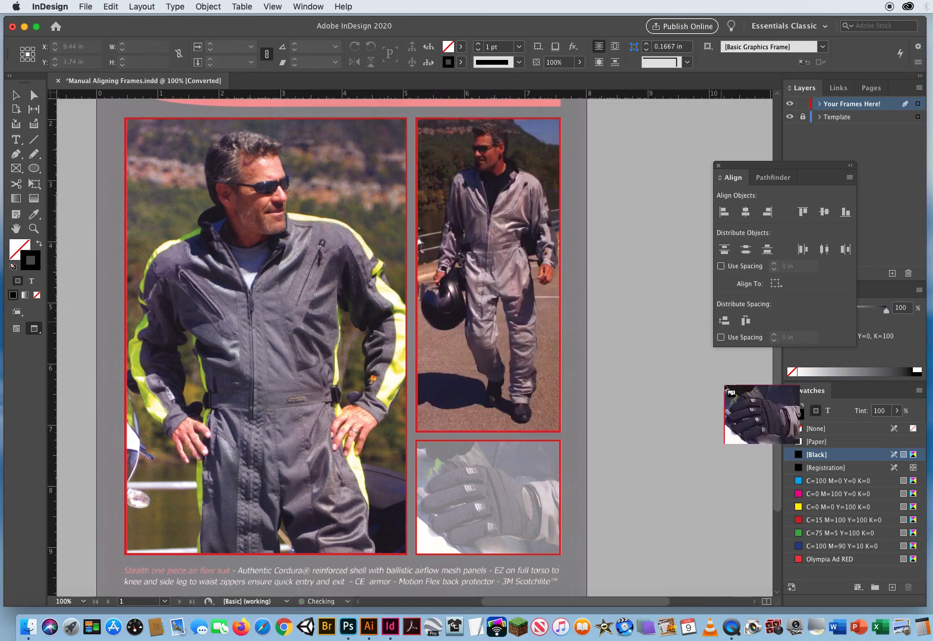
left_click(487, 497)
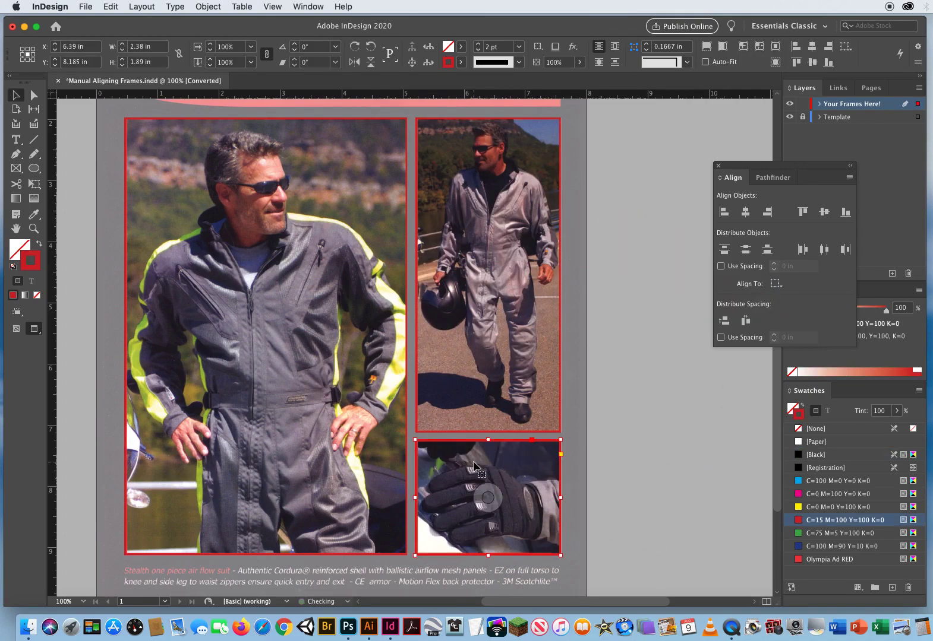